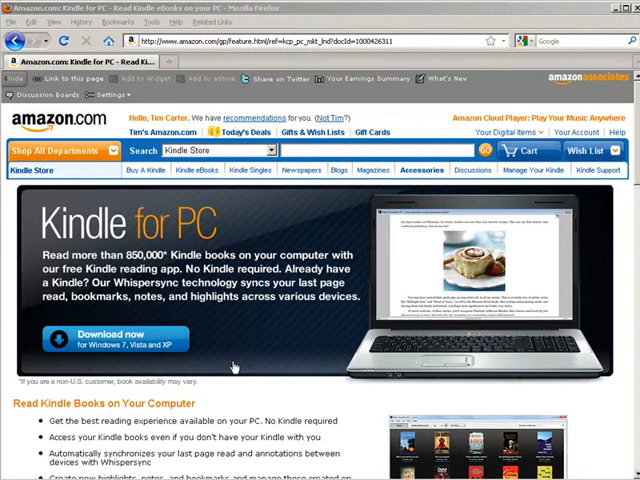
pyautogui.moveTo(292, 304)
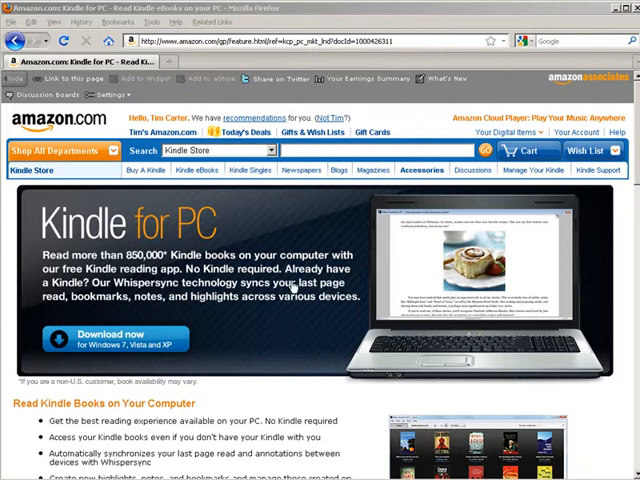
pyautogui.moveTo(284, 332)
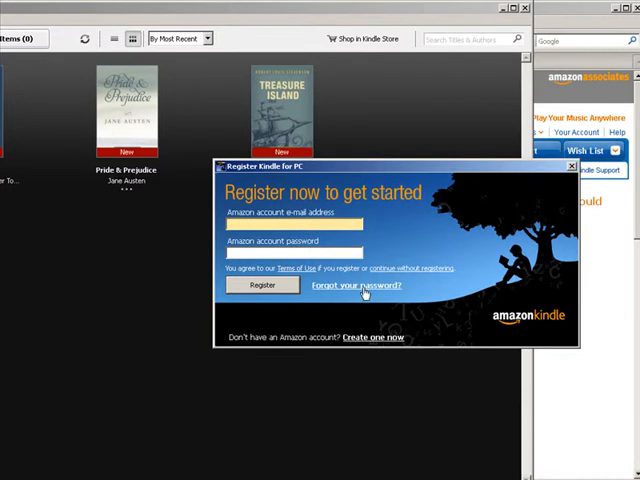
pyautogui.moveTo(338, 192)
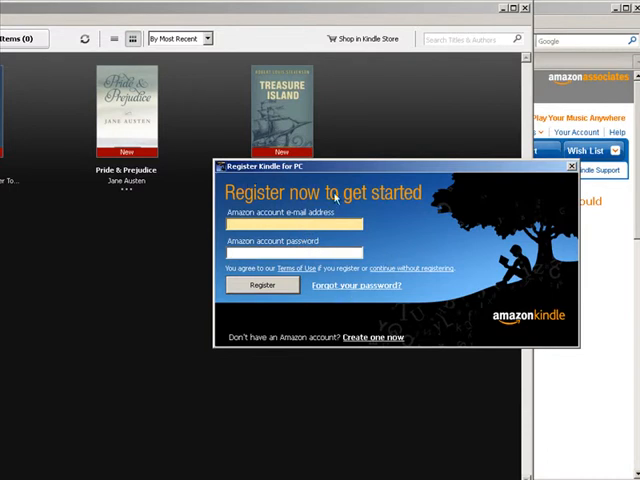
pyautogui.moveTo(396, 232)
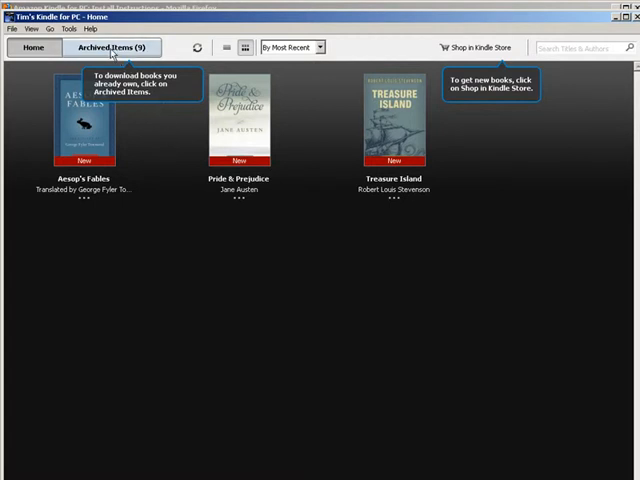
# Switch to Archived Items to list the classic books sorted by title
pyautogui.click(112, 48)
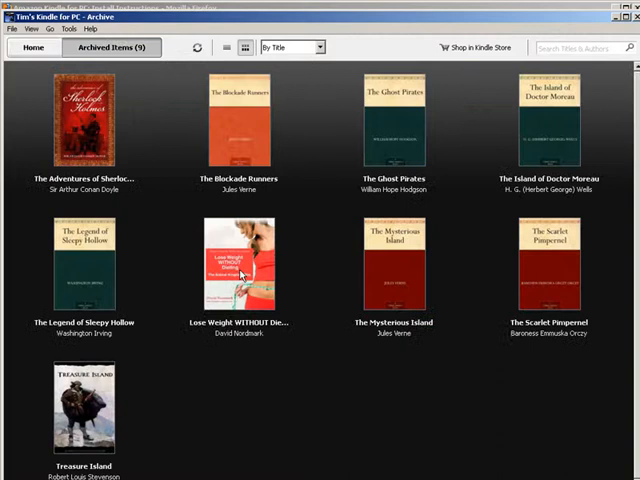
pyautogui.moveTo(458, 420)
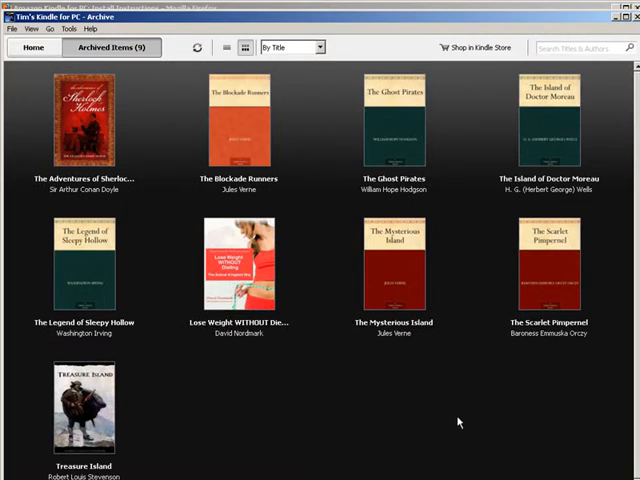
pyautogui.moveTo(488, 432)
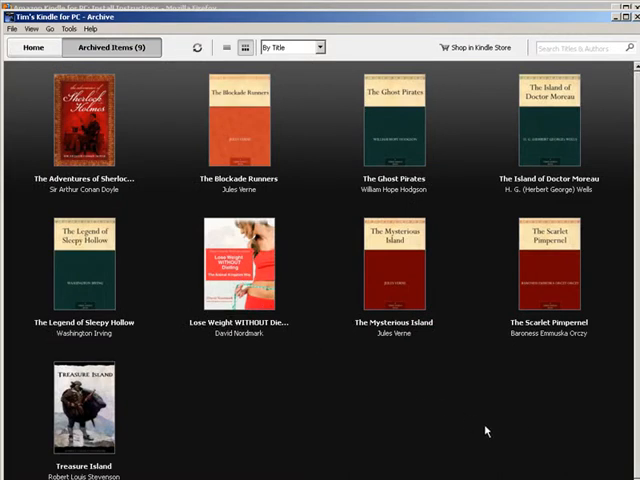
pyautogui.moveTo(464, 442)
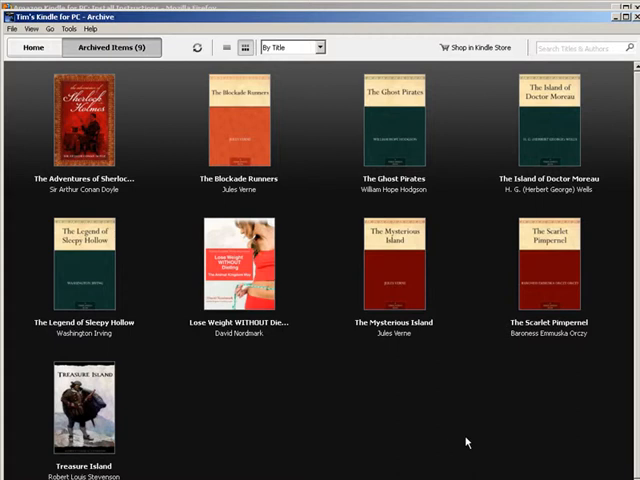
pyautogui.moveTo(318, 120)
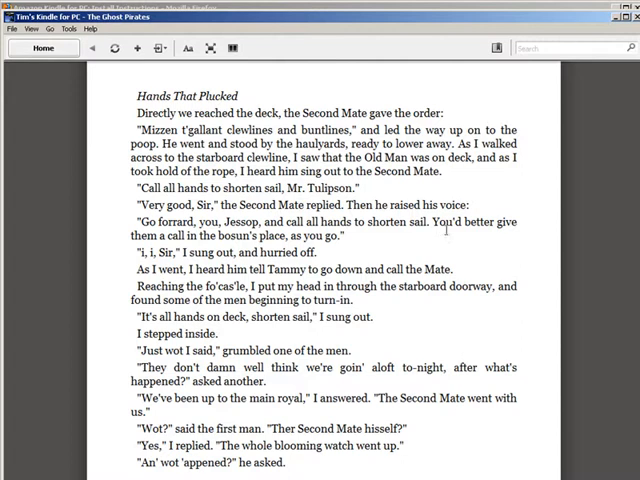
pyautogui.moveTo(556, 286)
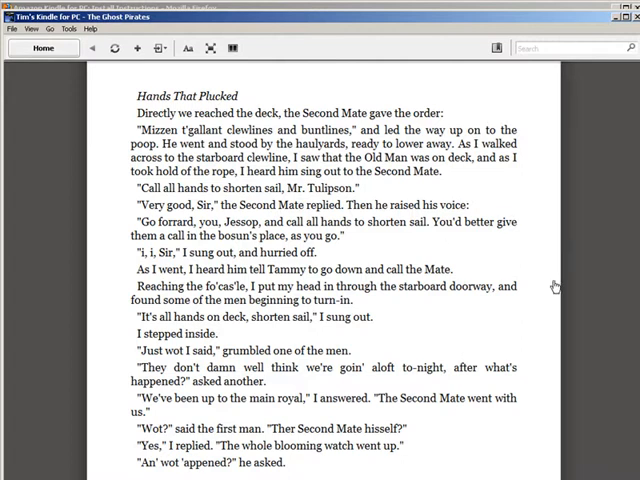
pyautogui.moveTo(552, 288)
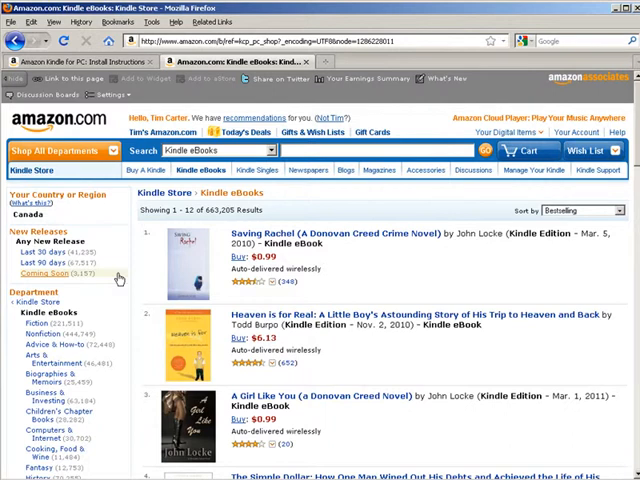
# Scroll down the Kindle eBooks store results to reveal the full Department category list
pyautogui.scroll(-3)
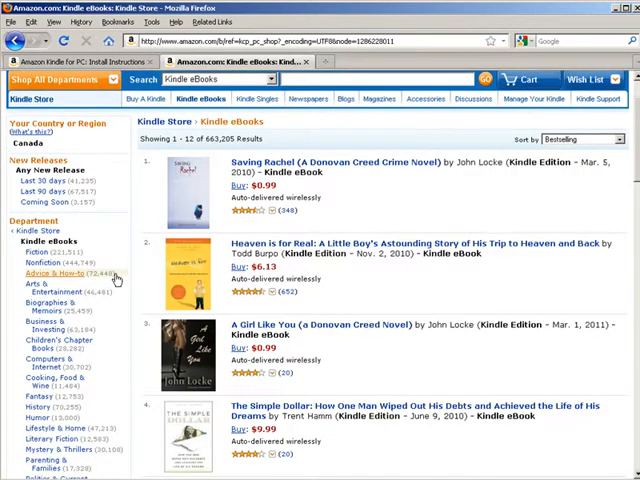
pyautogui.moveTo(116, 278)
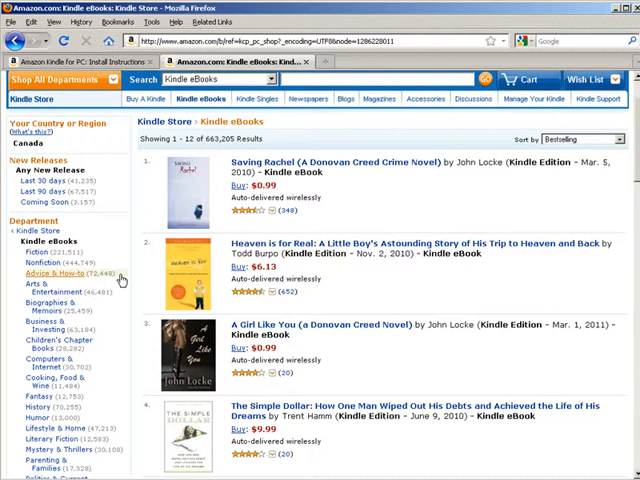
pyautogui.scroll(-3)
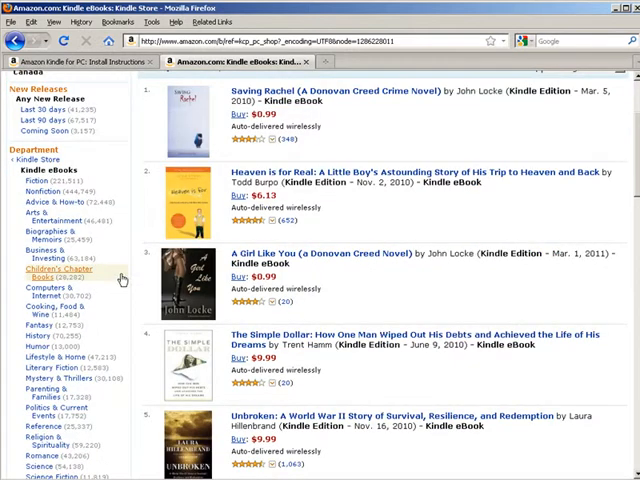